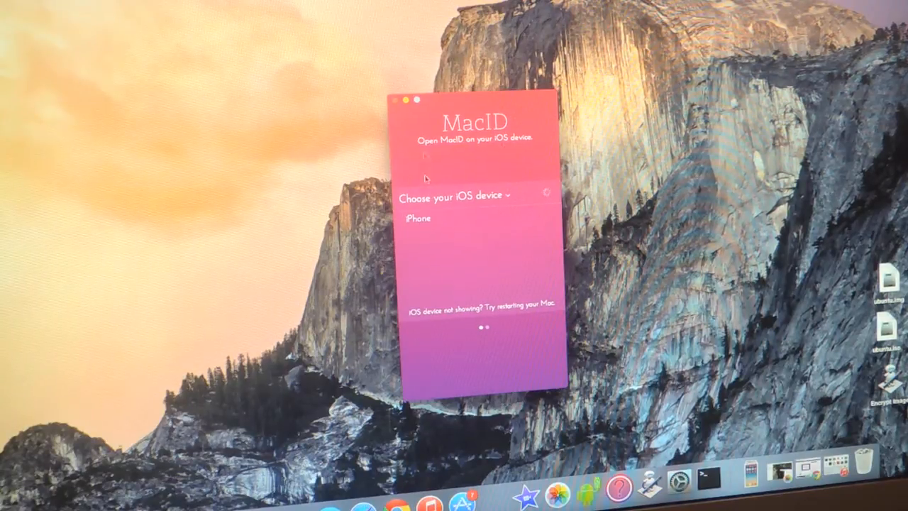
mouse_move(480, 99)
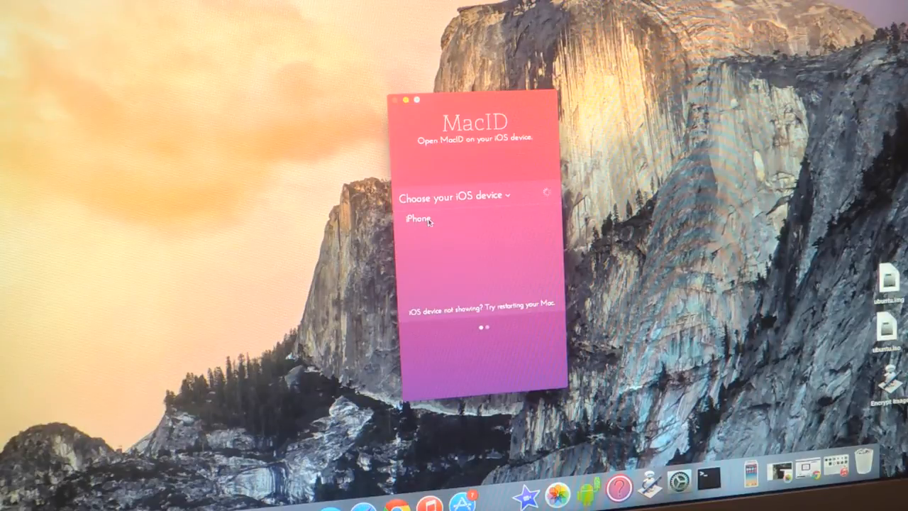
Step: Select the iPhone as the paired device, continue to the Mac password step and finish setup
click(416, 218)
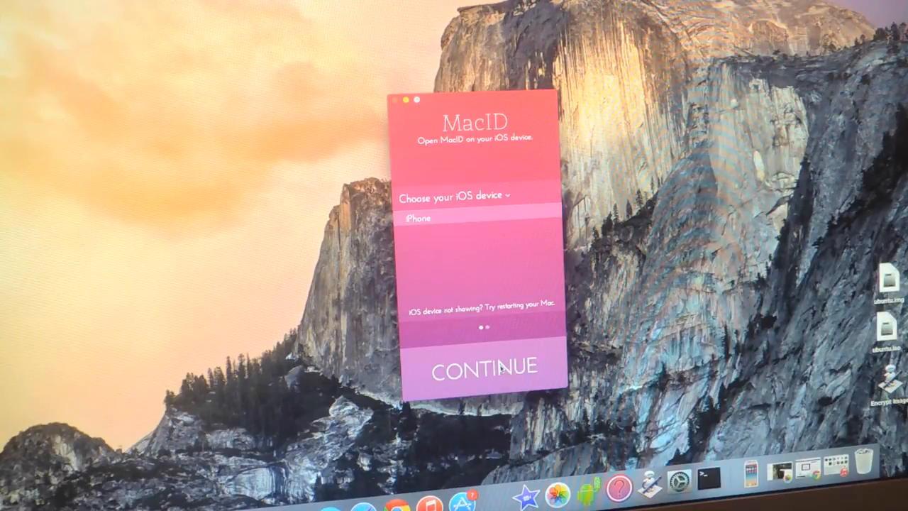
click(485, 366)
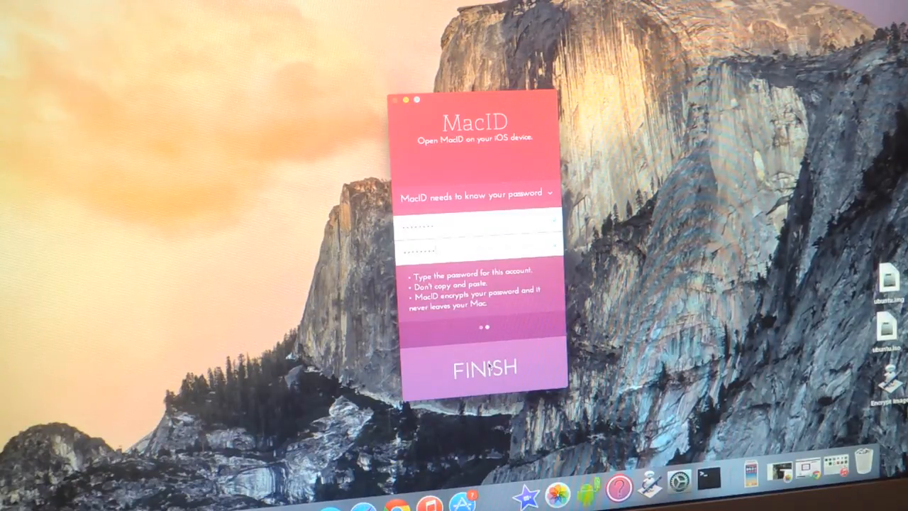
click(482, 366)
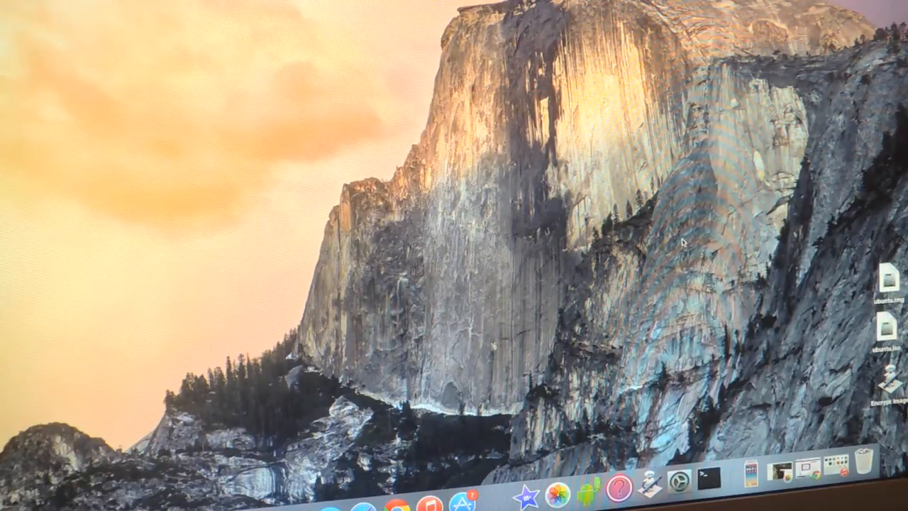